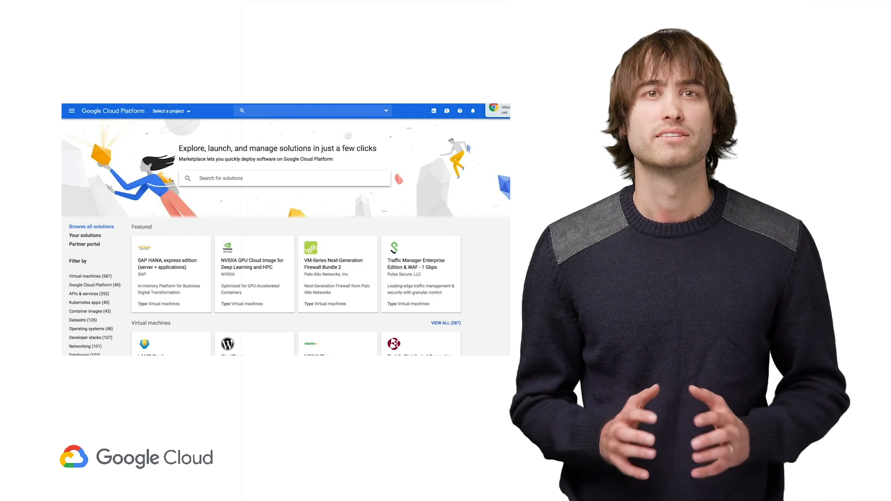
Search Marketplace for 'Couchbase' and pick a suggestion, opening the Kubernetes Engine page.
type("Couchbase")
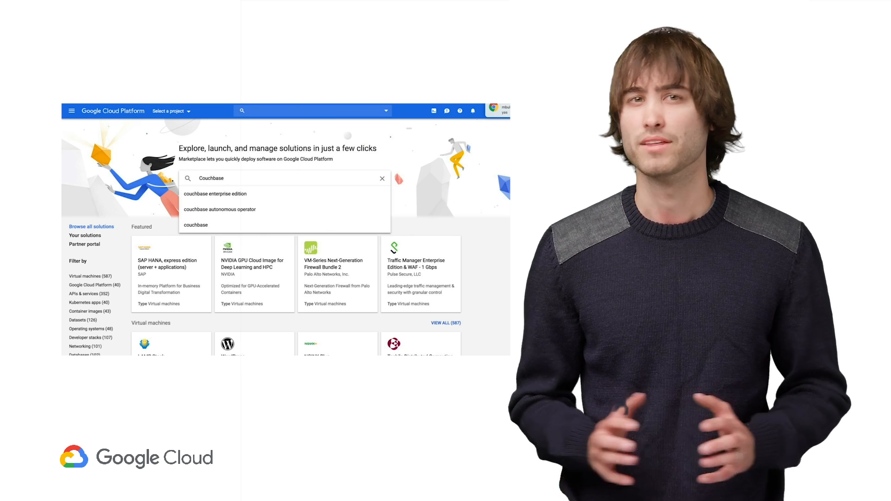
left_click(215, 194)
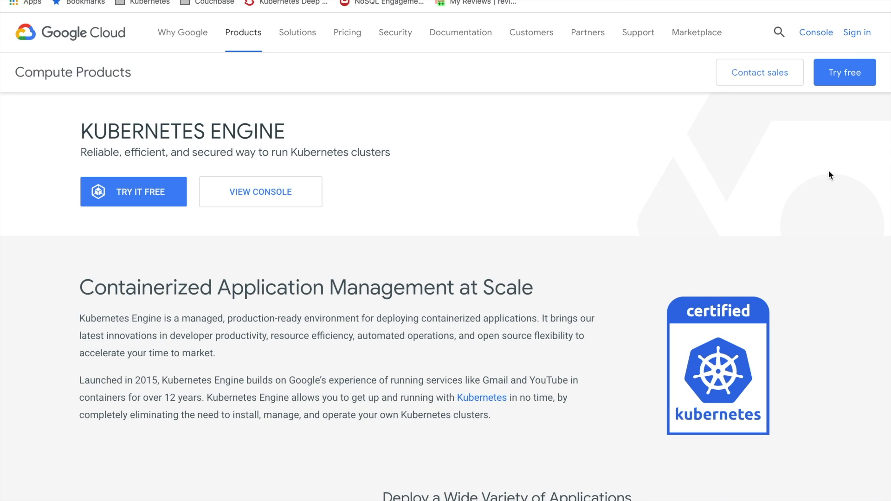
From Kubernetes Engine Applications, pick Couchbase Autonomous Operator and configure it for standard-cluster-1.
left_click(261, 192)
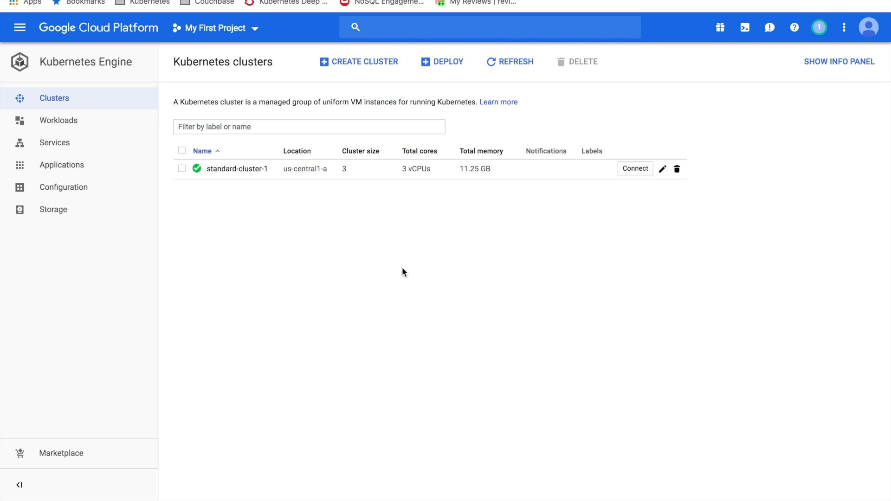
left_click(61, 165)
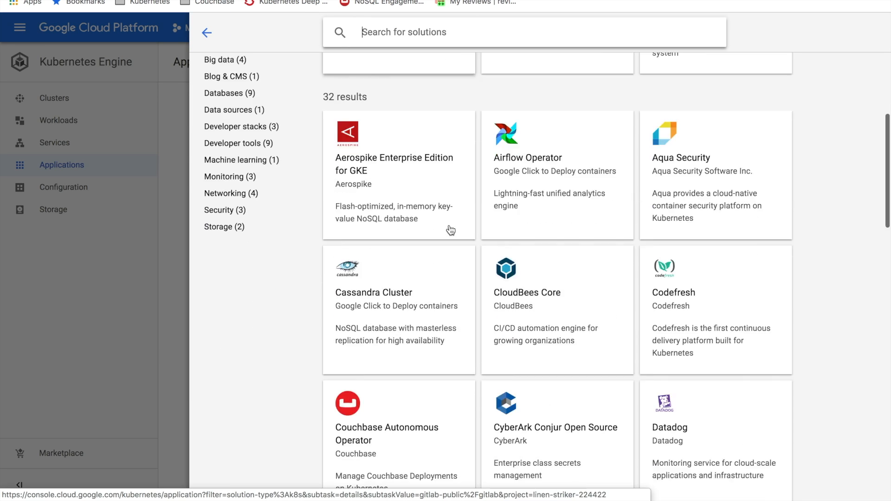
left_click(398, 176)
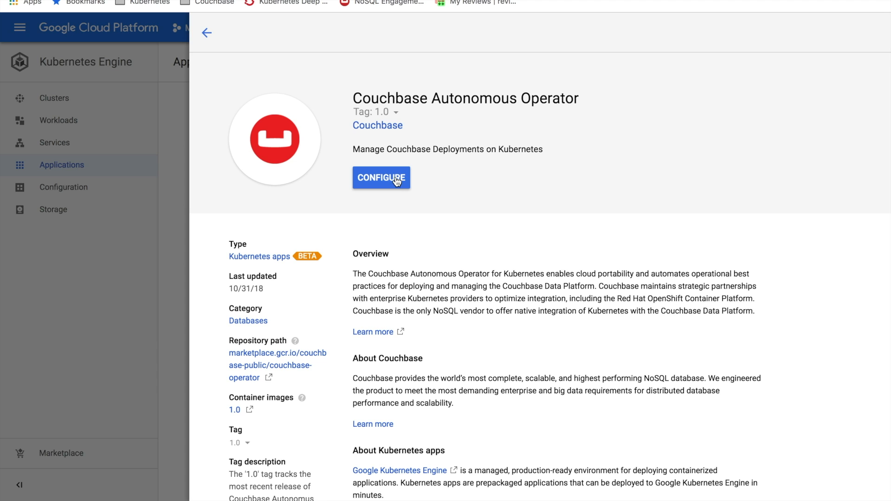
left_click(381, 177)
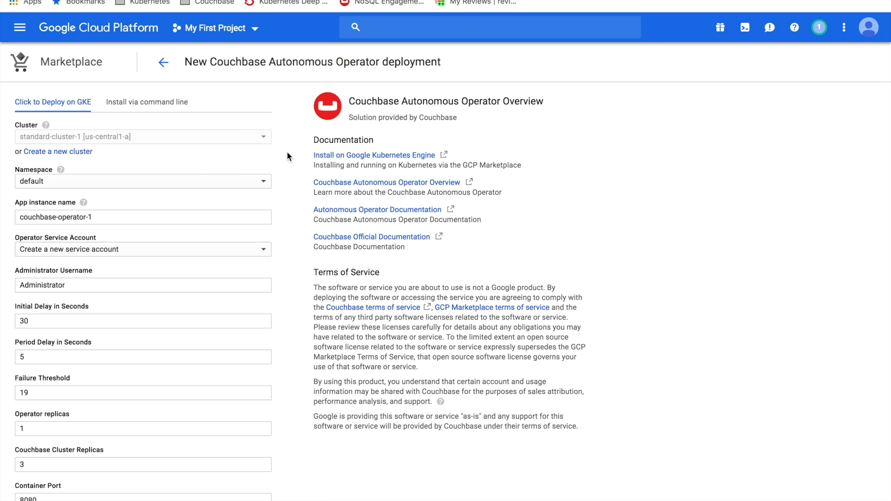
mouse_move(42, 154)
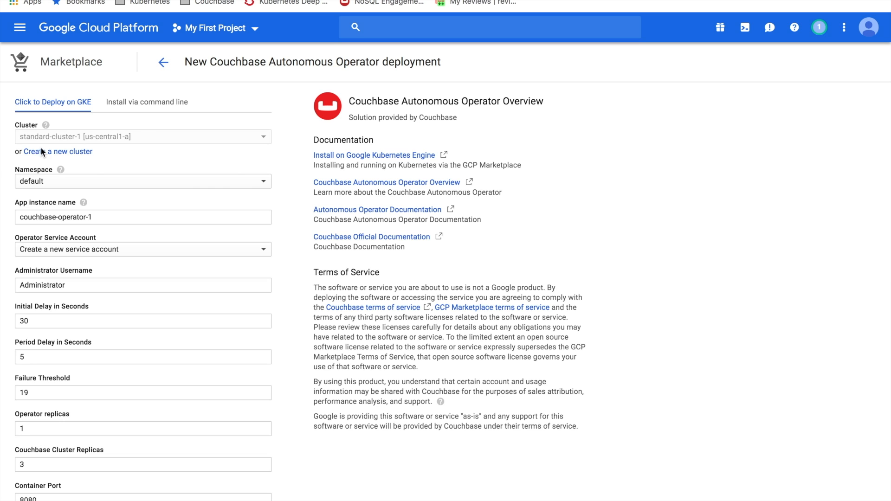
Deploy the operator with the default settings, including 3 Couchbase cluster replicas.
scroll("down", 3)
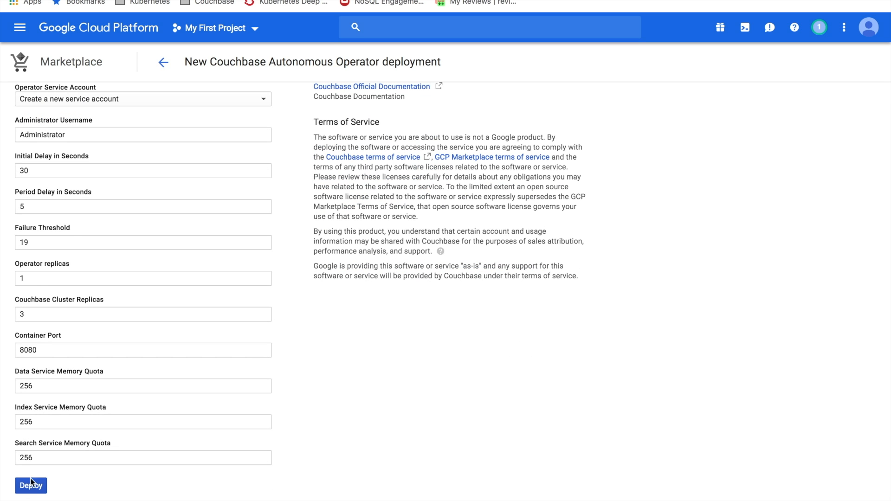
left_click(30, 486)
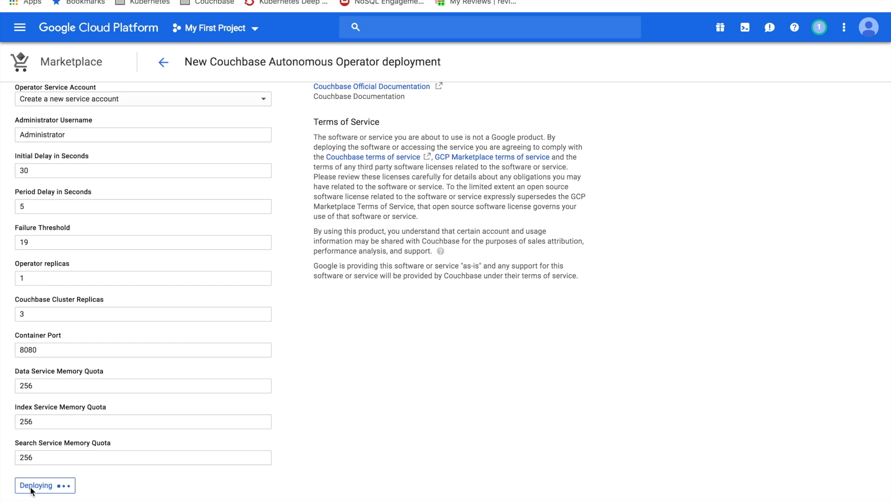
left_click(44, 486)
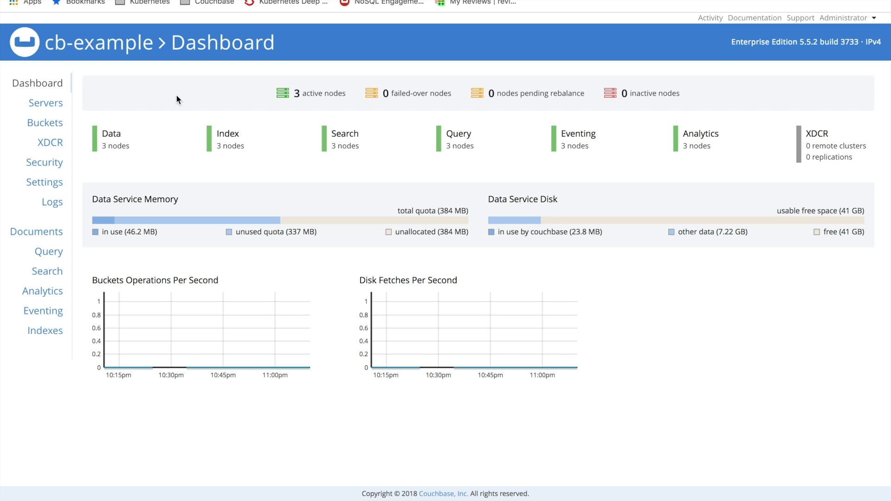
Show the Servers list with the three cb-example nodes, then move toward Buckets.
left_click(46, 103)
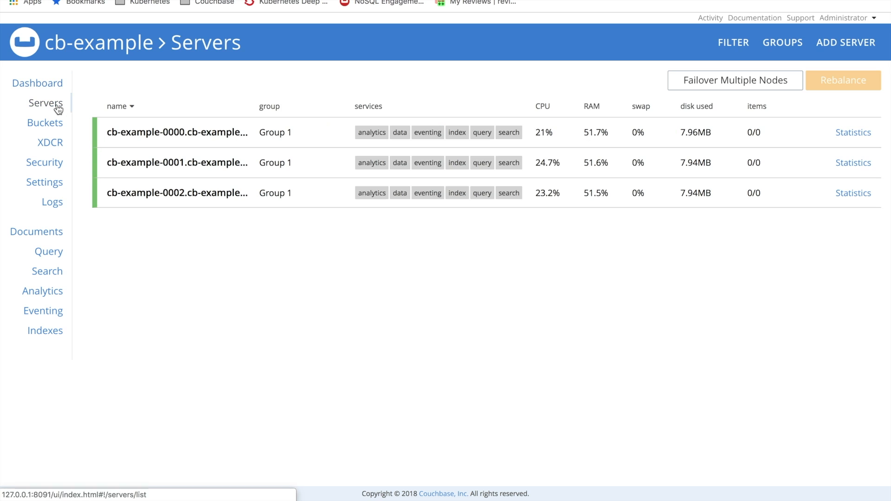
left_click(45, 122)
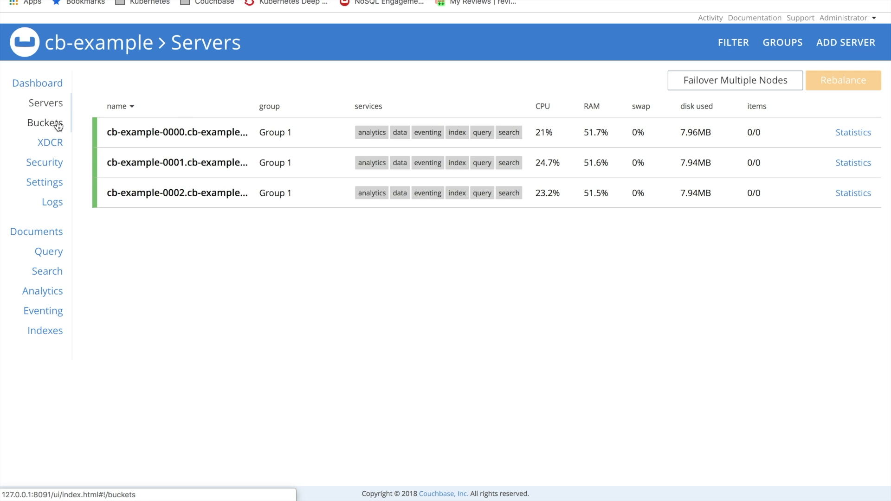
left_click(45, 124)
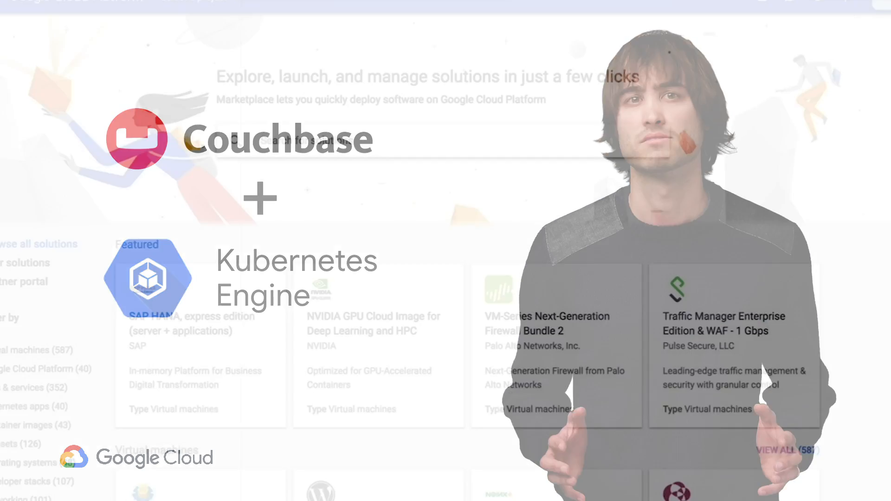
Search Marketplace for 'couchbase enterprise edition'.
type("couchbase enterprise edition")
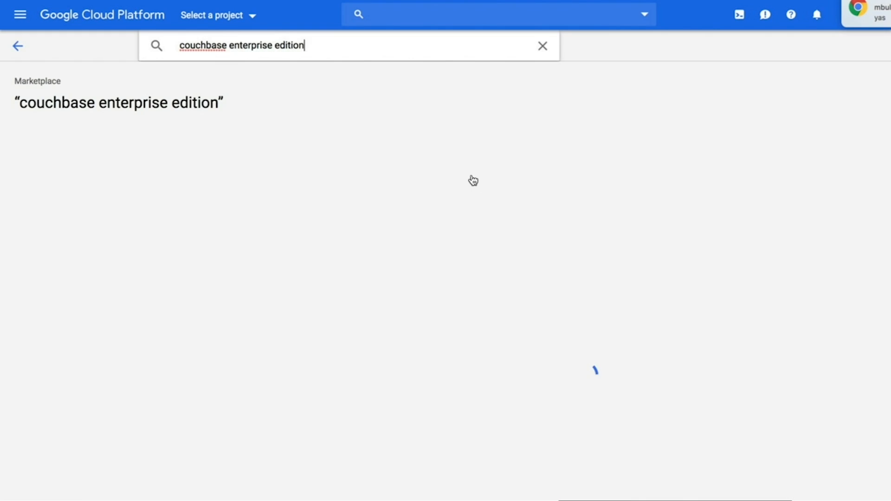